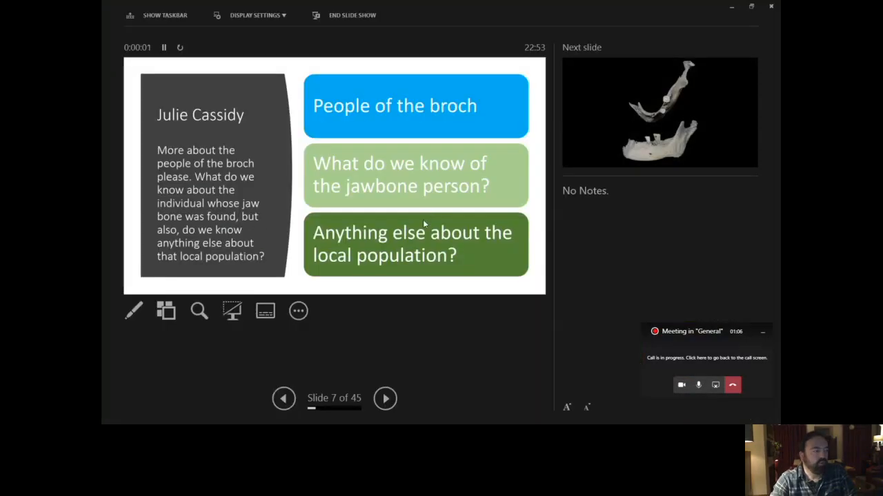
pyautogui.moveTo(411, 328)
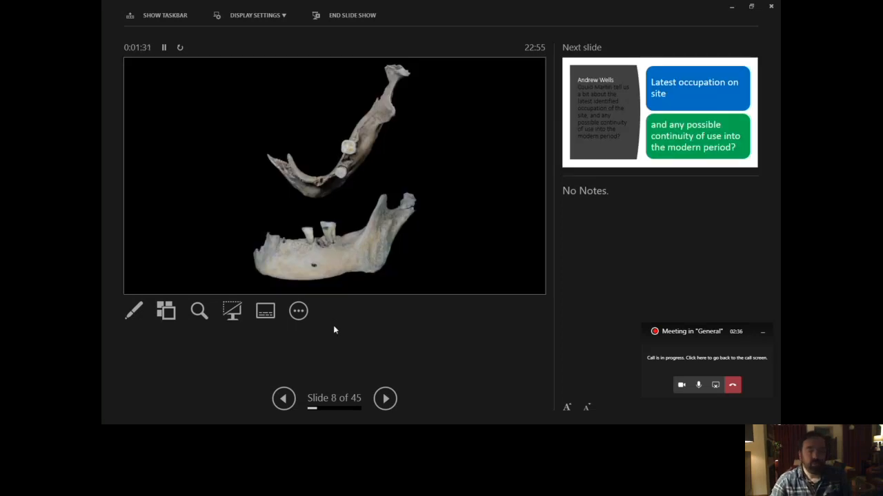
pyautogui.moveTo(405, 329)
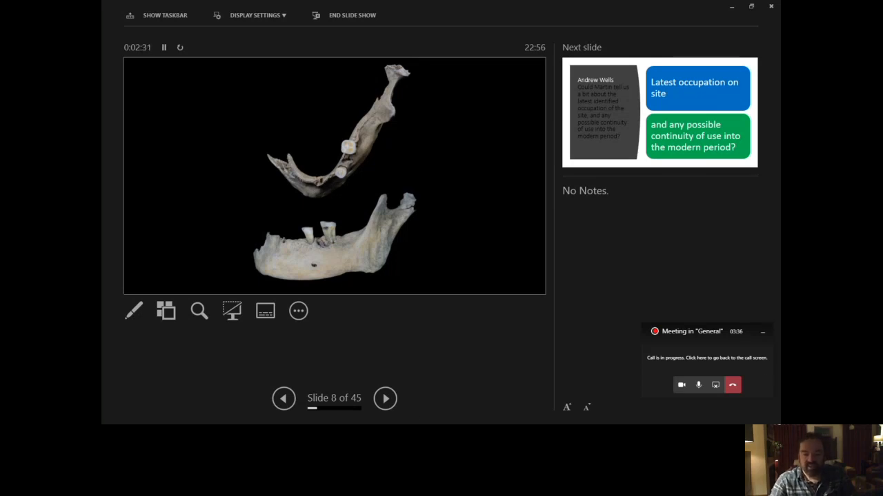
# Keep slide 8 with the two jawbone photographs on display during the talk.
pyautogui.click(132, 311)
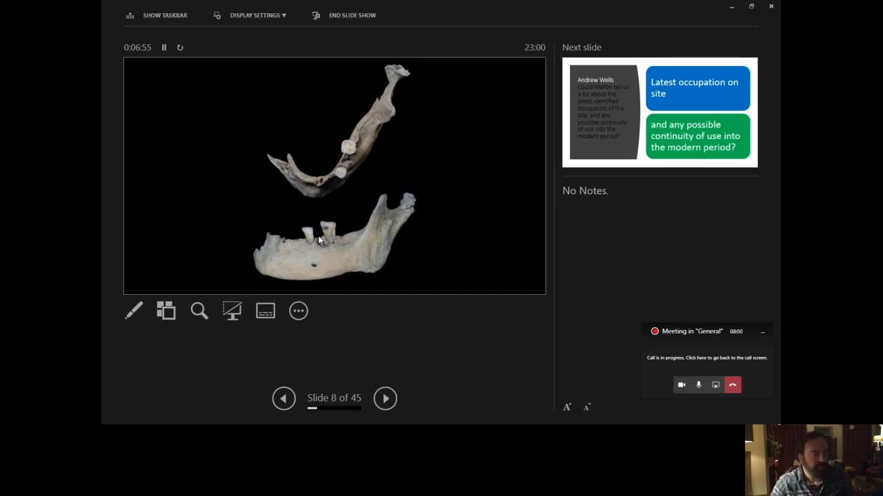
# Return to slide 7, the audience question about the broch people and jawbone individual.
pyautogui.click(284, 398)
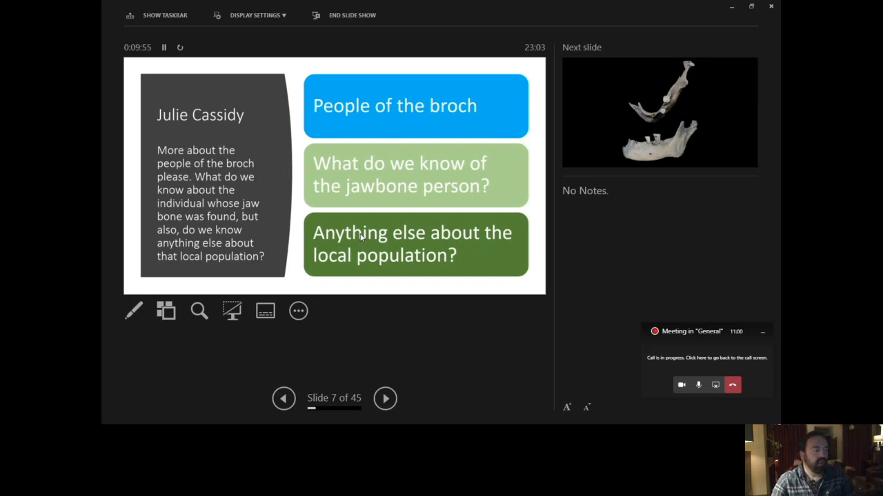
# Advance two slides to slide 10, the geophysical survey map with the broch ringed in yellow.
pyautogui.click(385, 399)
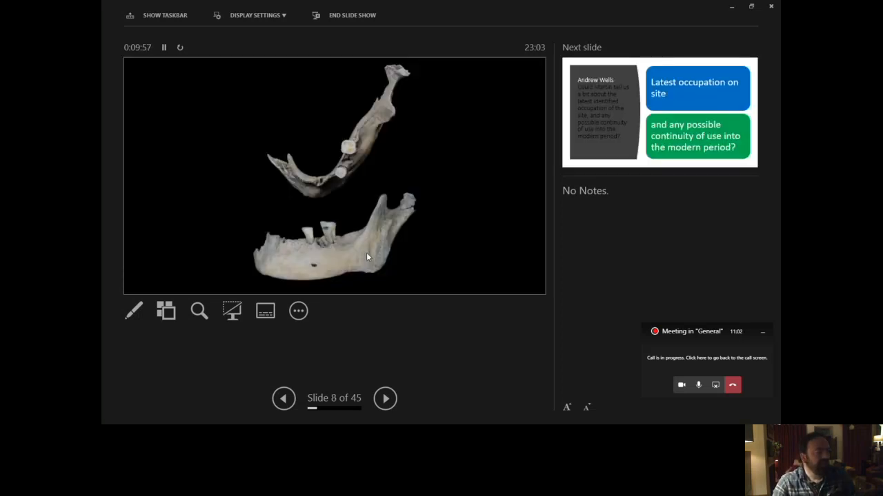
pyautogui.click(385, 399)
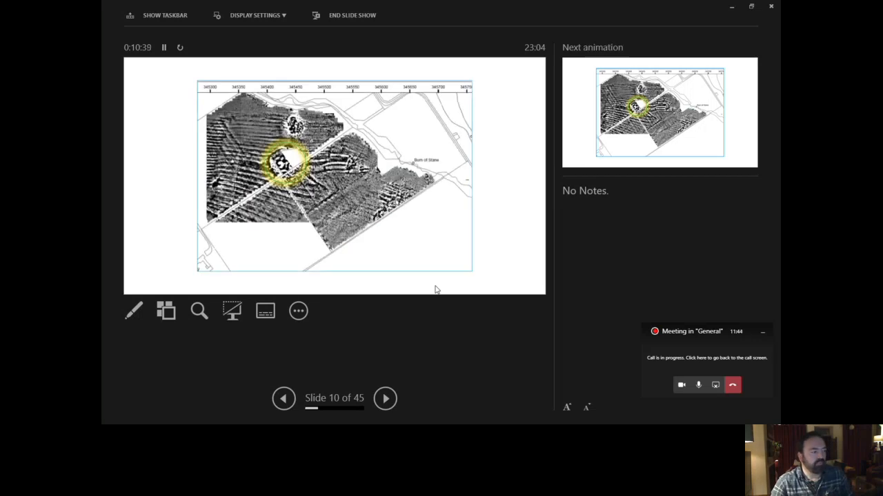
pyautogui.moveTo(775, 173)
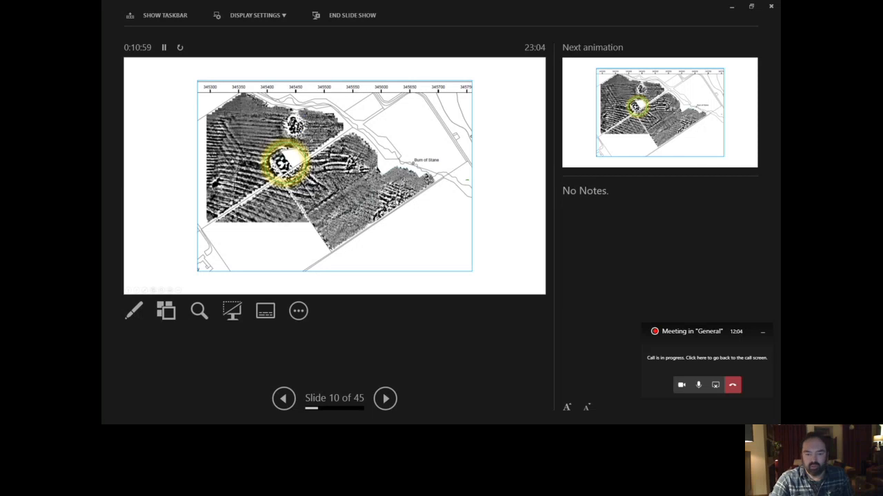
pyautogui.click(133, 312)
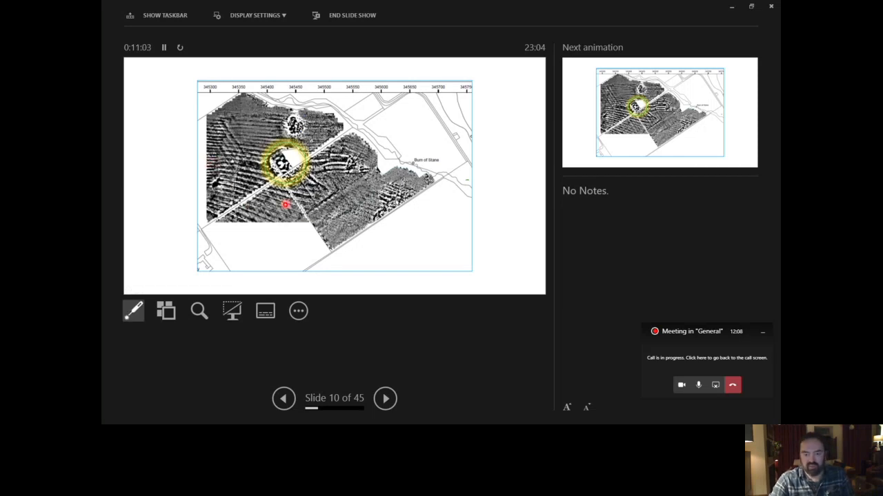
pyautogui.moveTo(249, 168)
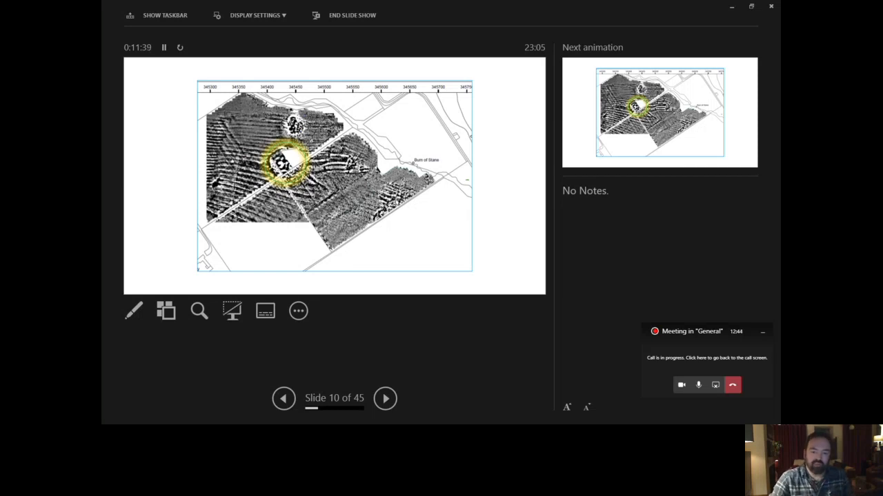
pyautogui.click(133, 311)
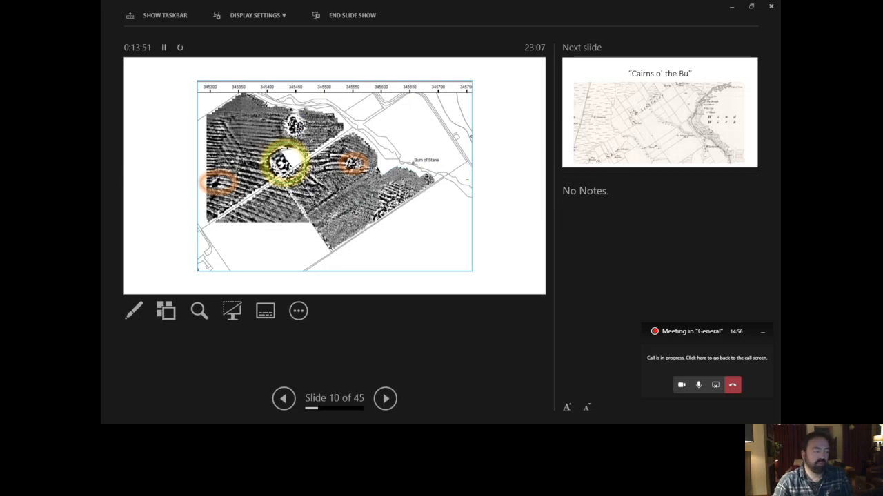
# Move forward to slide 11, the historic Cairns o' the Bu map.
pyautogui.click(385, 399)
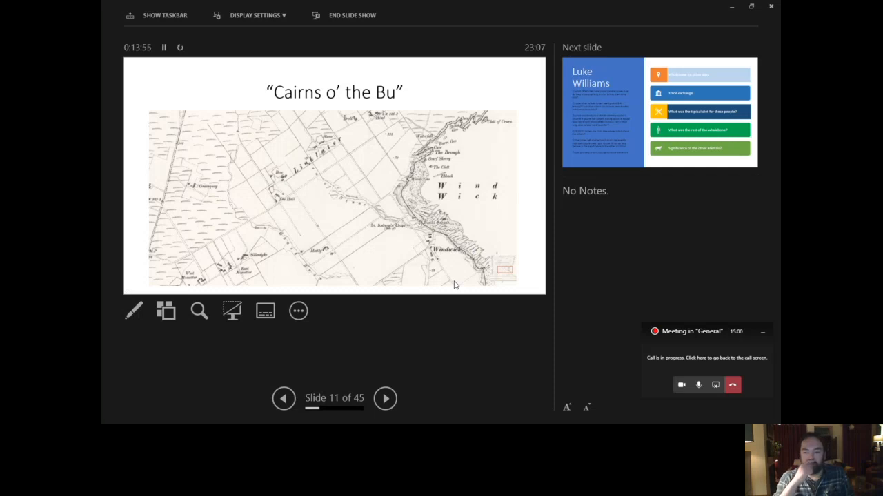
pyautogui.moveTo(414, 268)
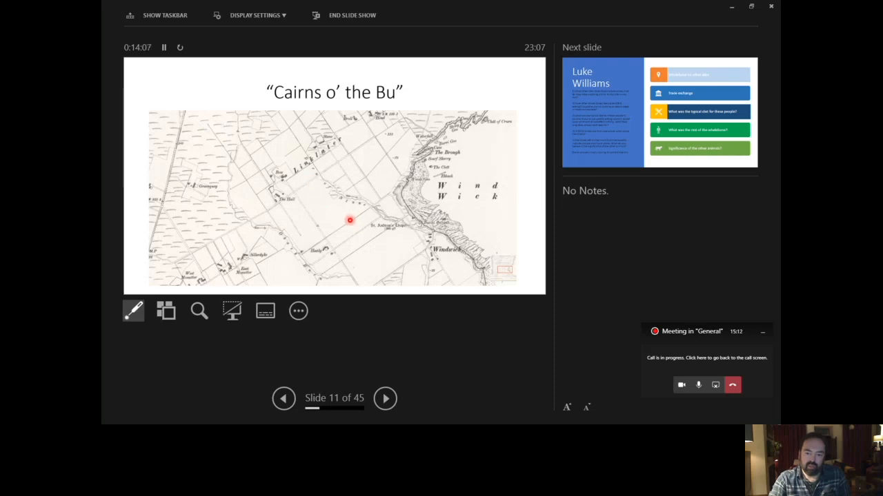
pyautogui.moveTo(292, 180)
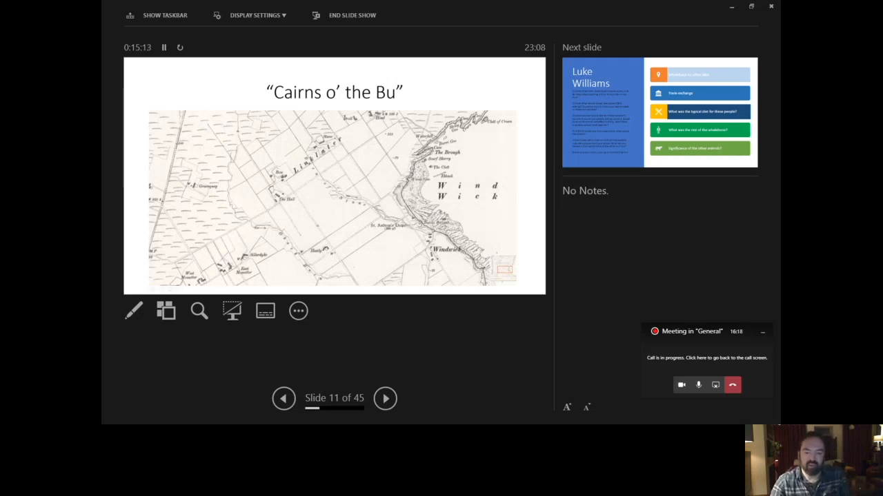
pyautogui.click(133, 310)
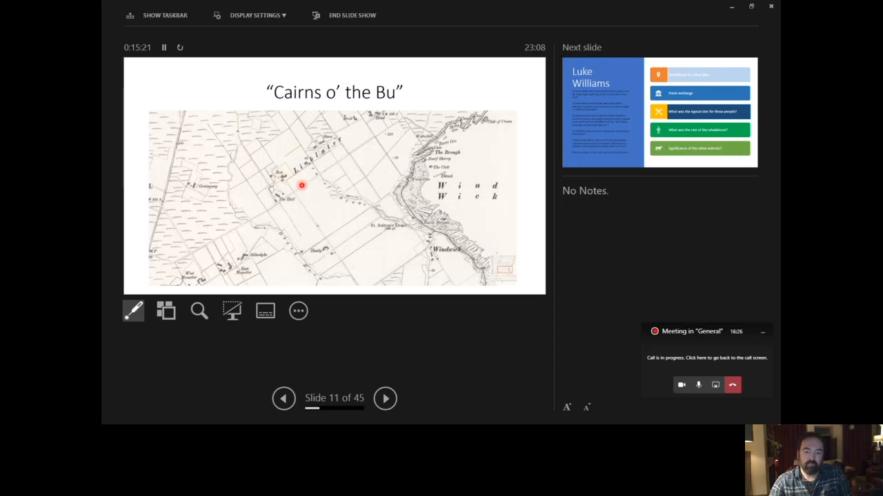
pyautogui.moveTo(345, 223)
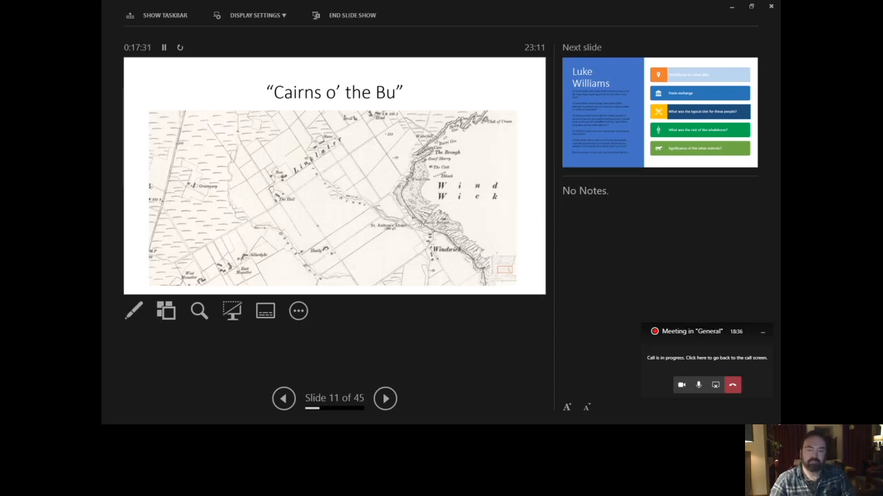
pyautogui.moveTo(402, 248)
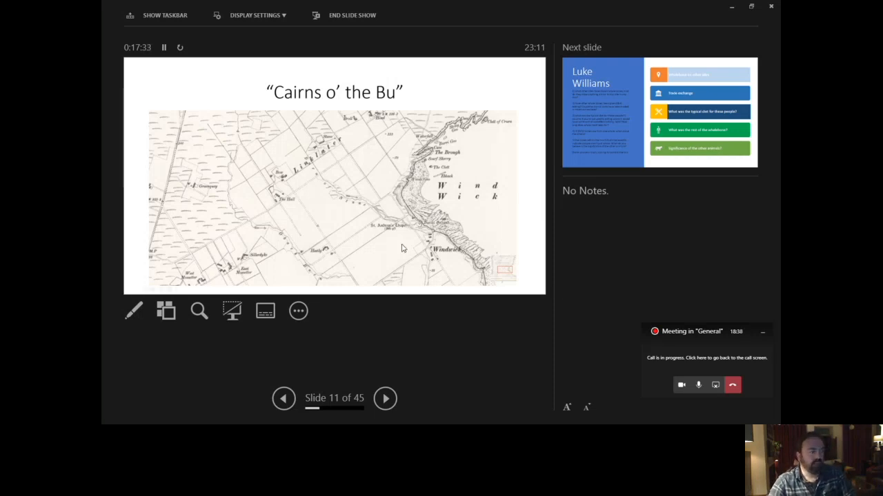
# Advance to slide 12, the Luke Williams questions on whalebone, trade and diet.
pyautogui.click(385, 398)
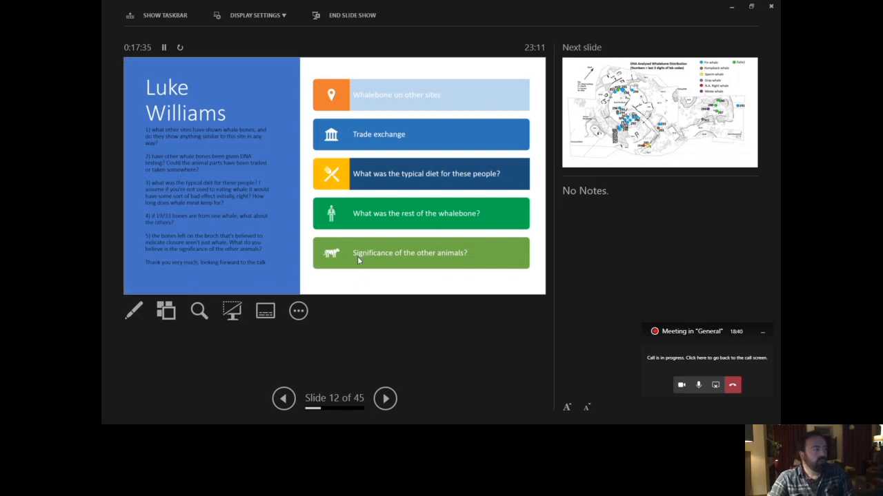
pyautogui.moveTo(350, 285)
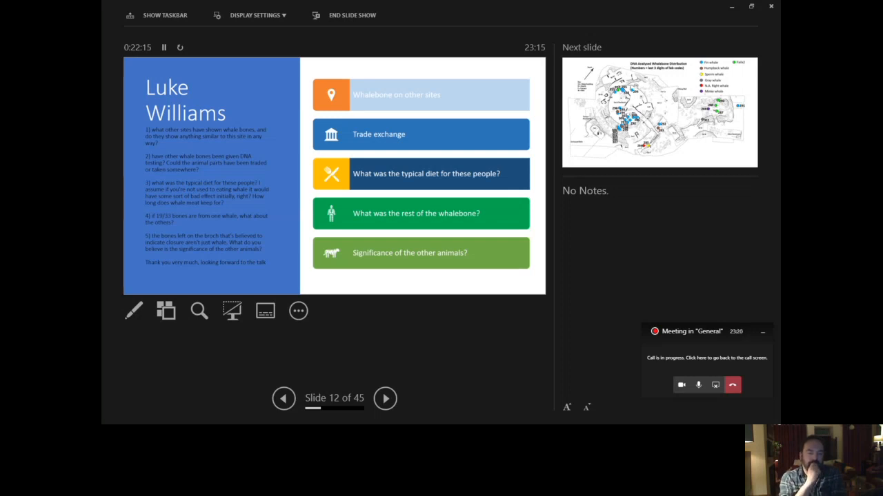
pyautogui.moveTo(761, 306)
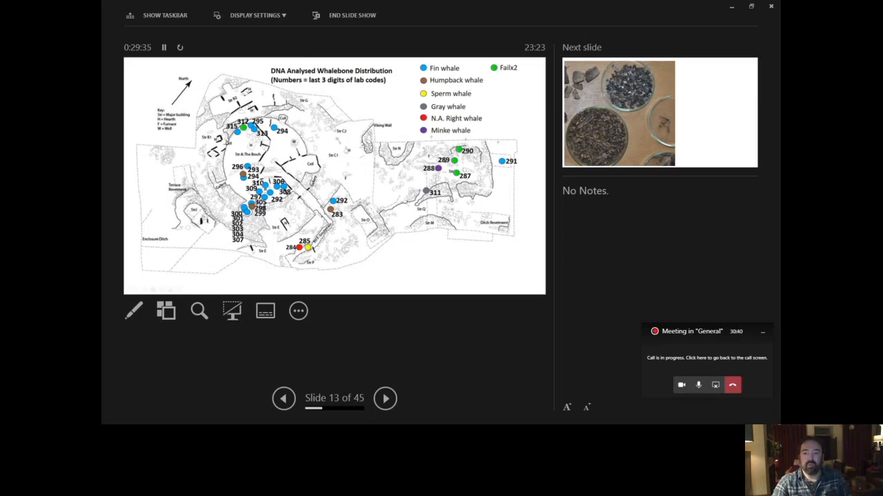
pyautogui.click(133, 311)
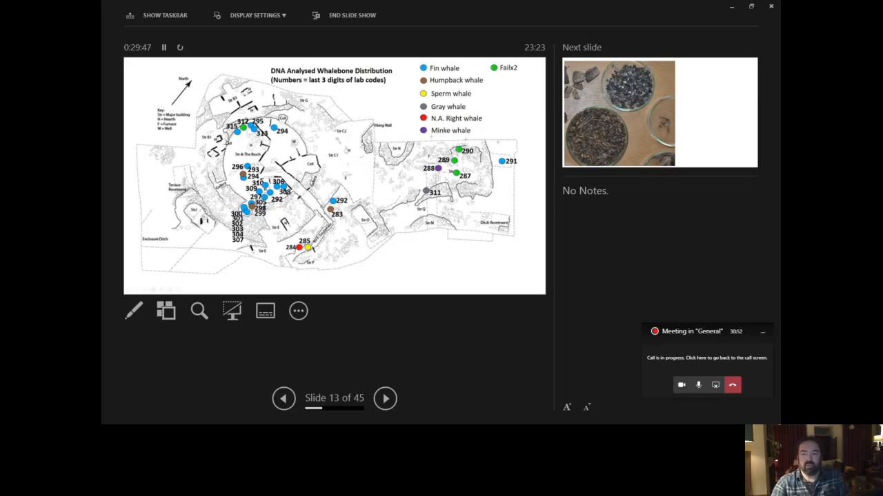
pyautogui.click(132, 311)
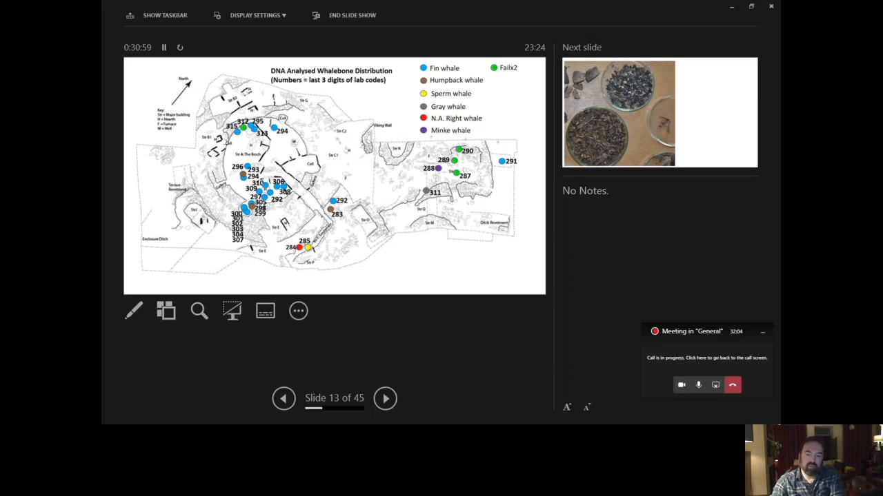
pyautogui.click(284, 398)
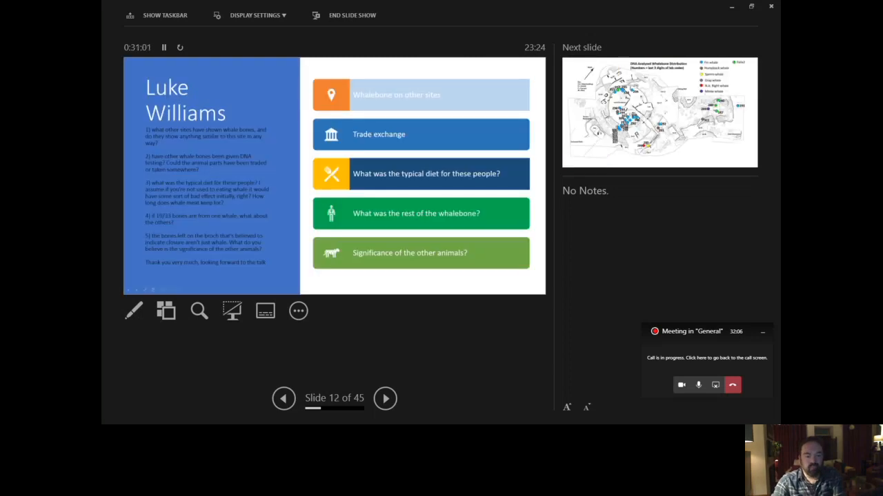